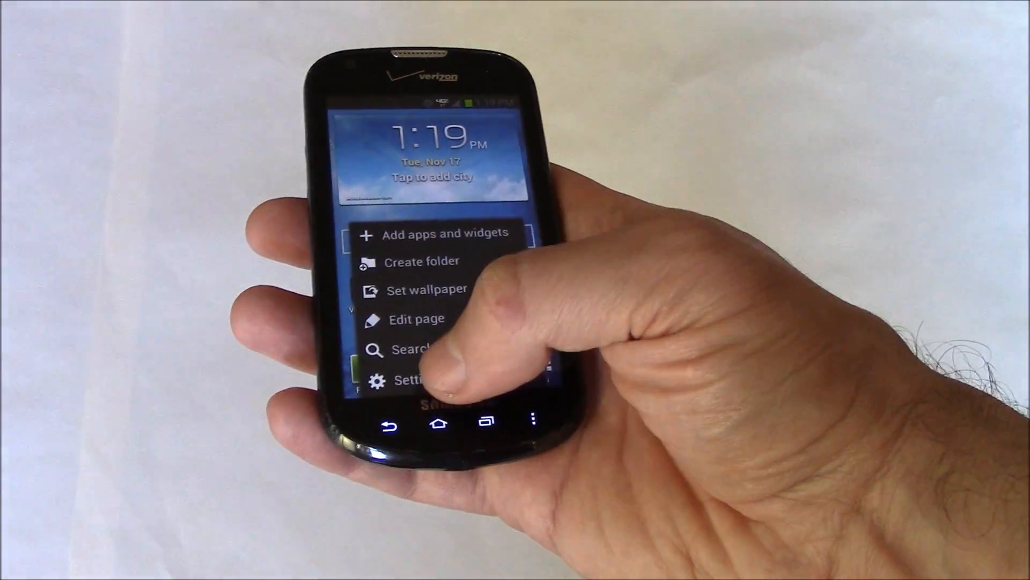
- Run Factory data reset from Backup and reset, confirming Reset device and Delete all
{"action": "left_click", "coordinate": [408, 380]}
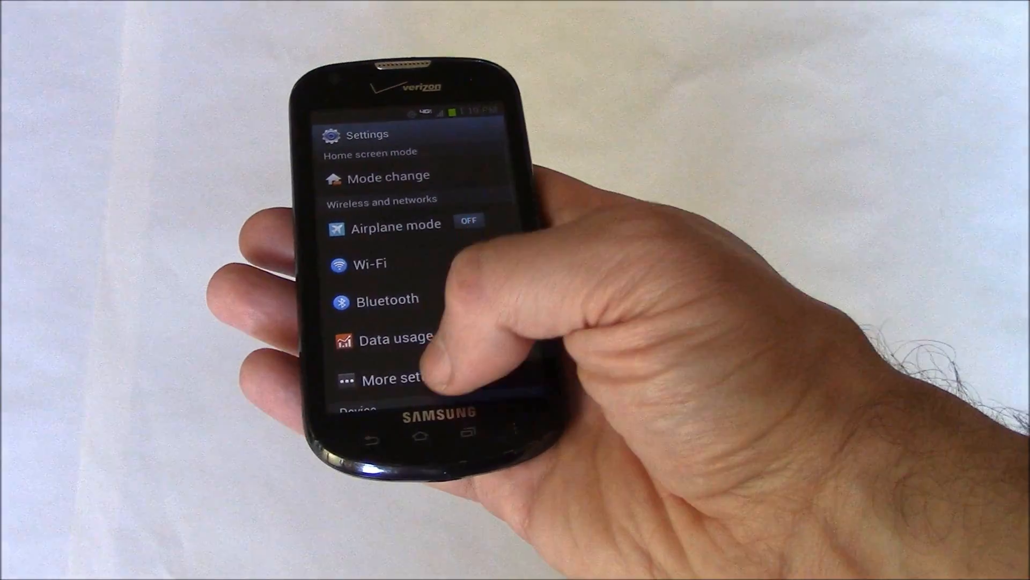
{"action": "scroll", "scroll_direction": "down", "scroll_amount": 3}
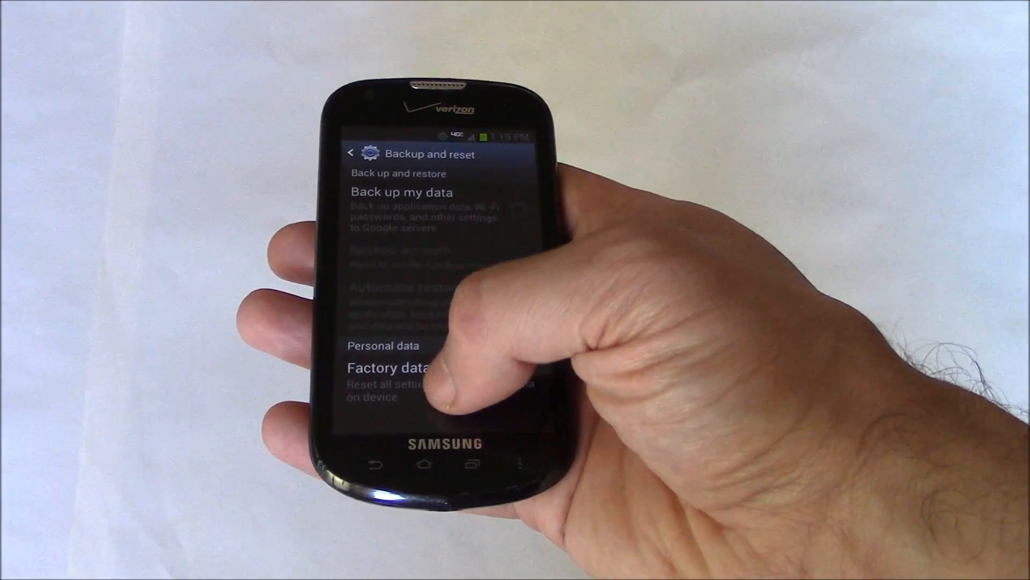
{"action": "left_click", "coordinate": [388, 367]}
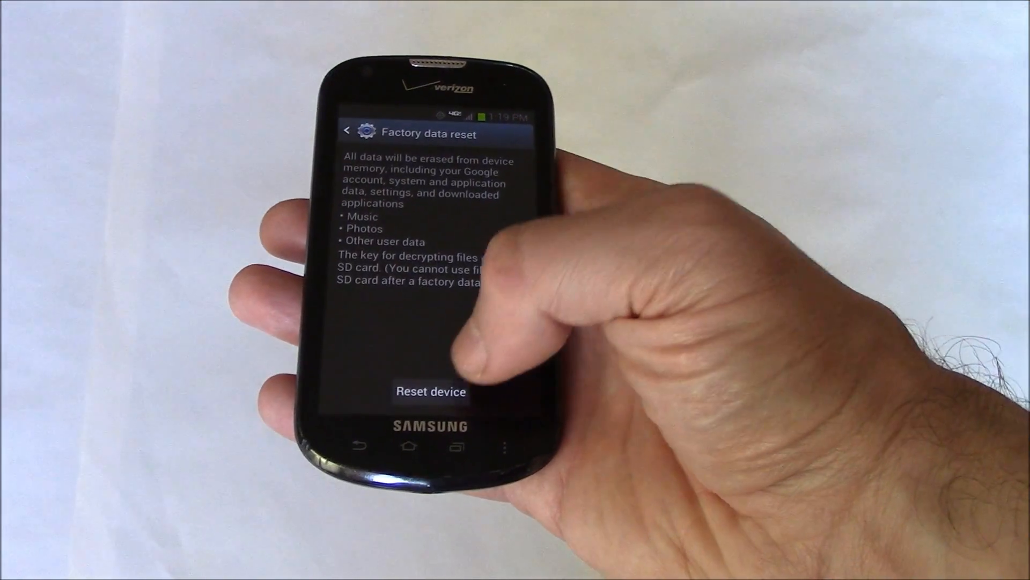
{"action": "left_click", "coordinate": [431, 392]}
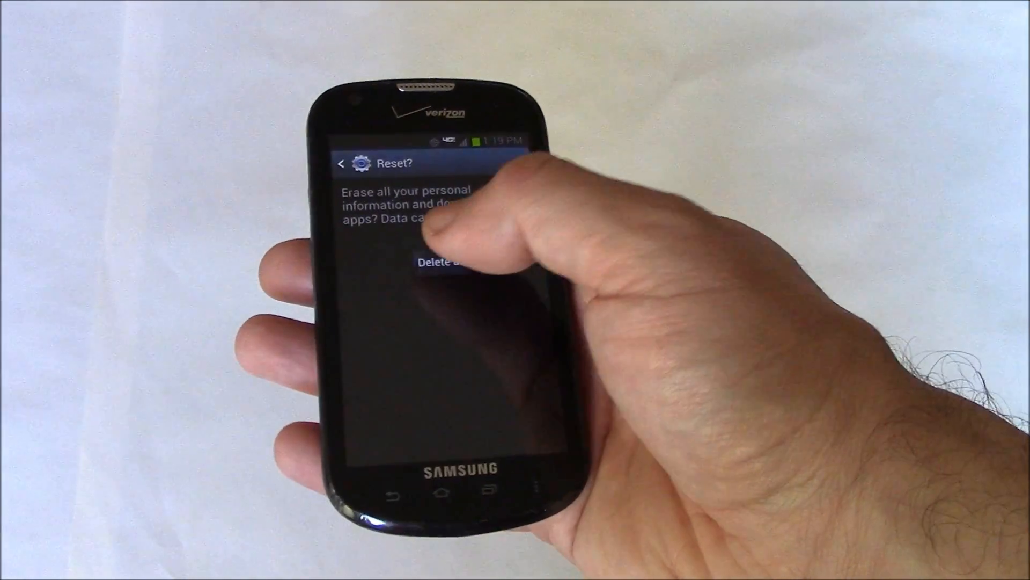
{"action": "left_click", "coordinate": [440, 261]}
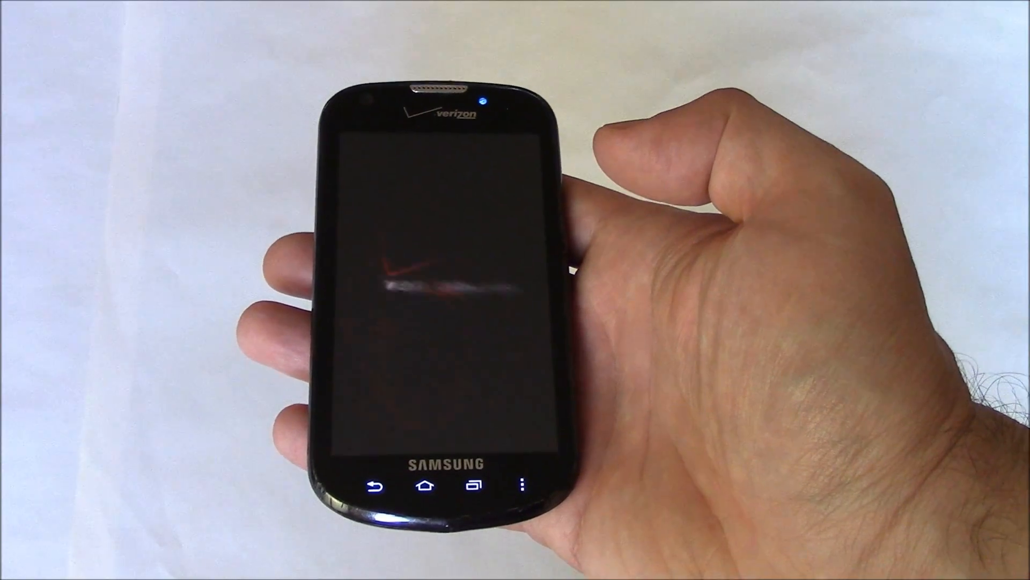